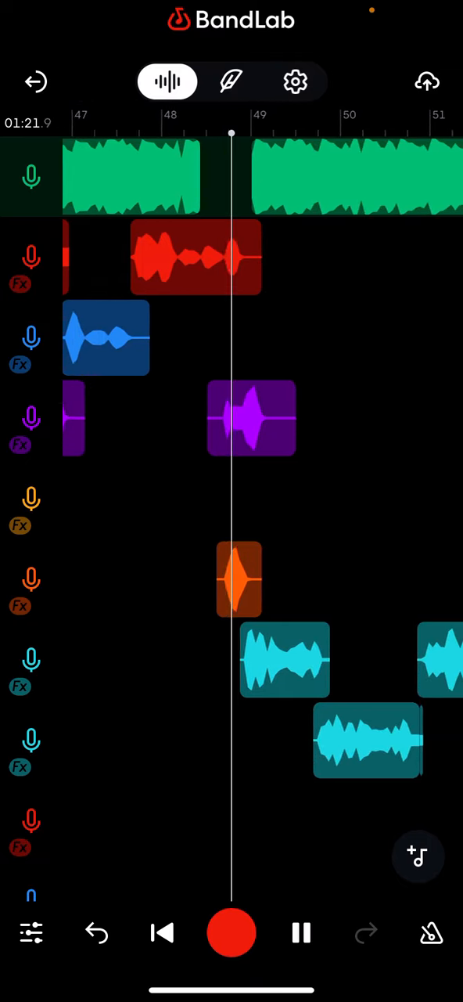
scroll(right, 3)
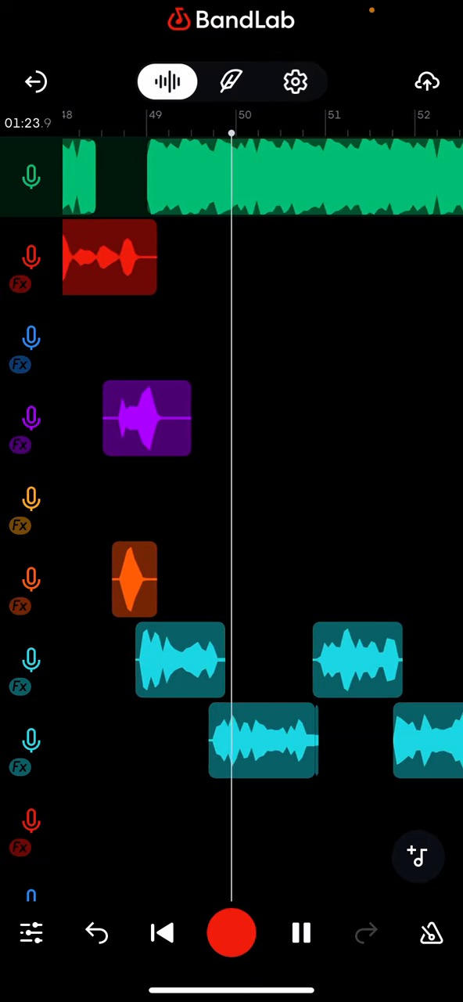